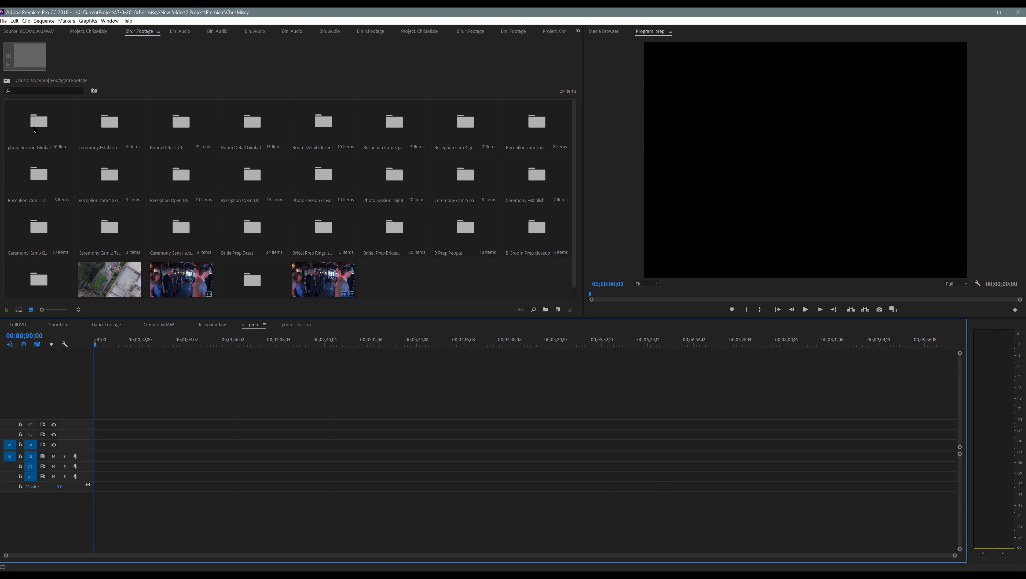
Step: Bring up the photo Session Gimbal bin, the empty photo session sequence, and the Footage folder list
{"action": "double_click", "coordinate": [38, 120]}
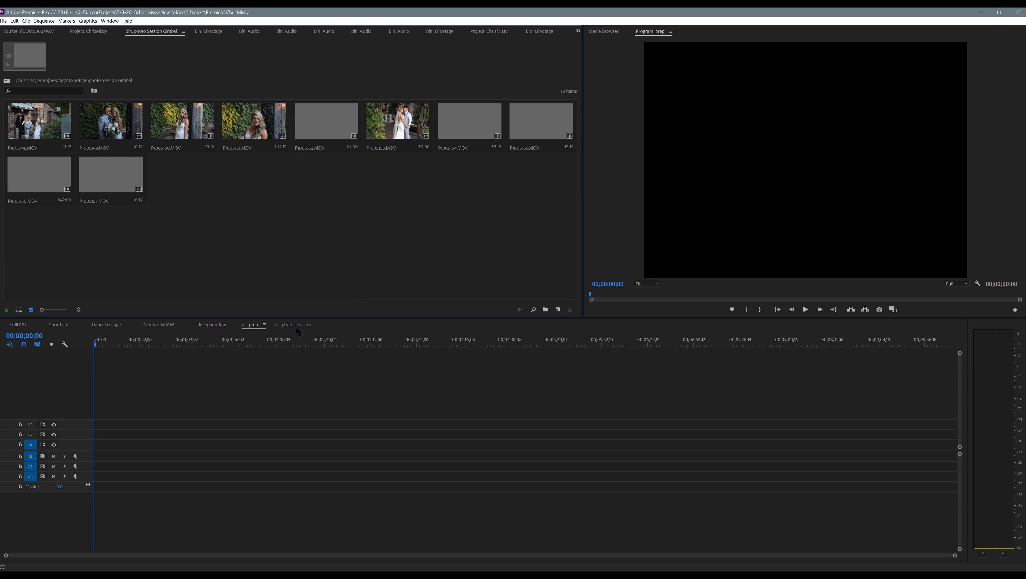
{"action": "left_click", "coordinate": [296, 324]}
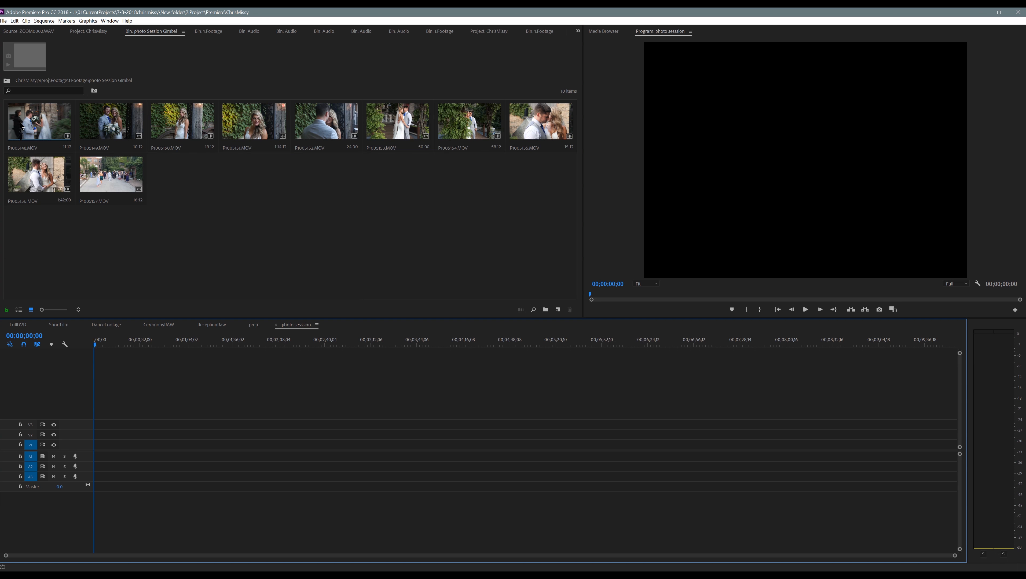
{"action": "mouse_move", "coordinate": [41, 119]}
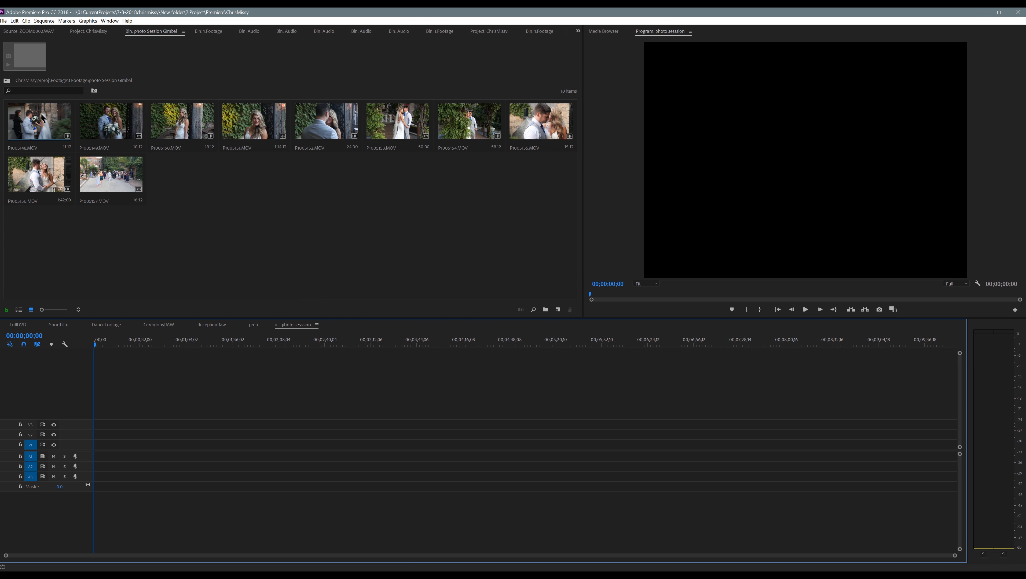
{"action": "left_click", "coordinate": [209, 31]}
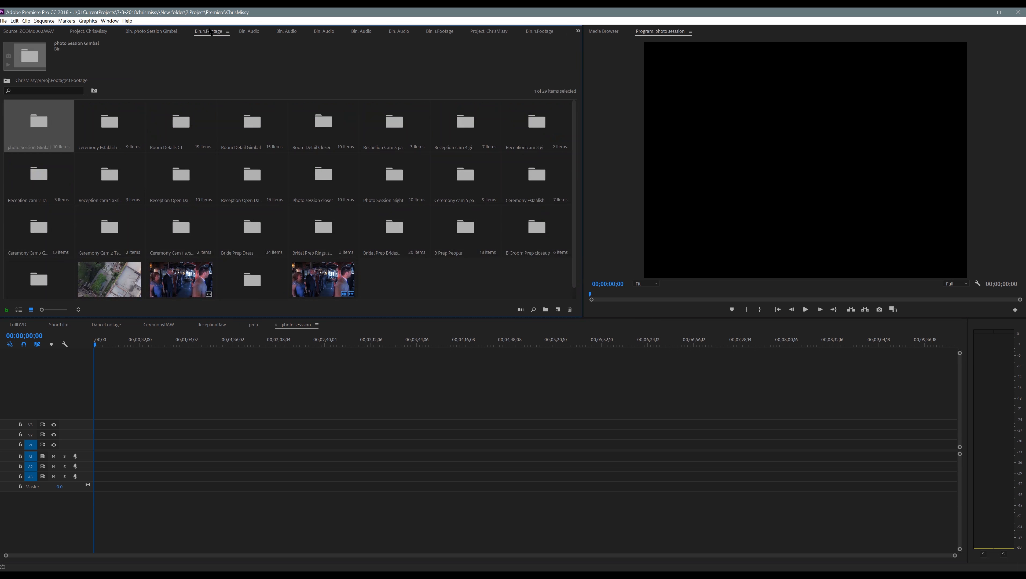
Step: Enter the Photo session closer bin and add C0006.MP4 at the sequence start
{"action": "double_click", "coordinate": [312, 172]}
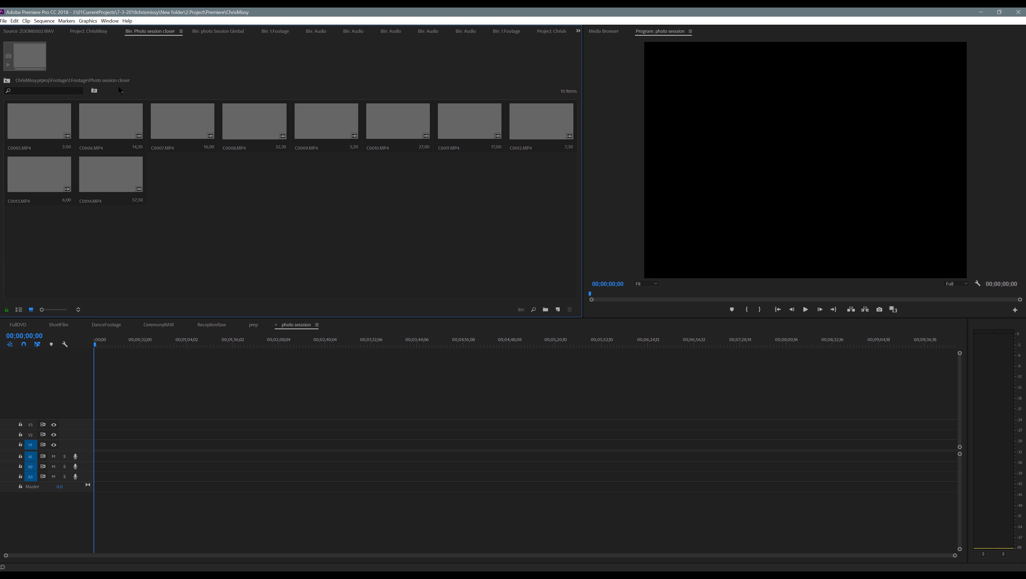
{"action": "left_click", "coordinate": [110, 120]}
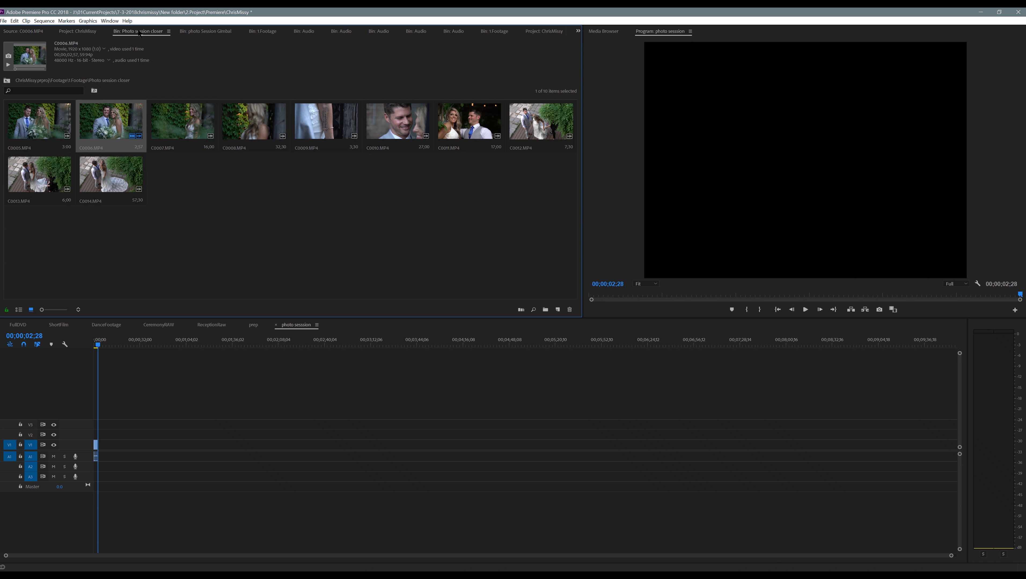
{"action": "mouse_move", "coordinate": [69, 276]}
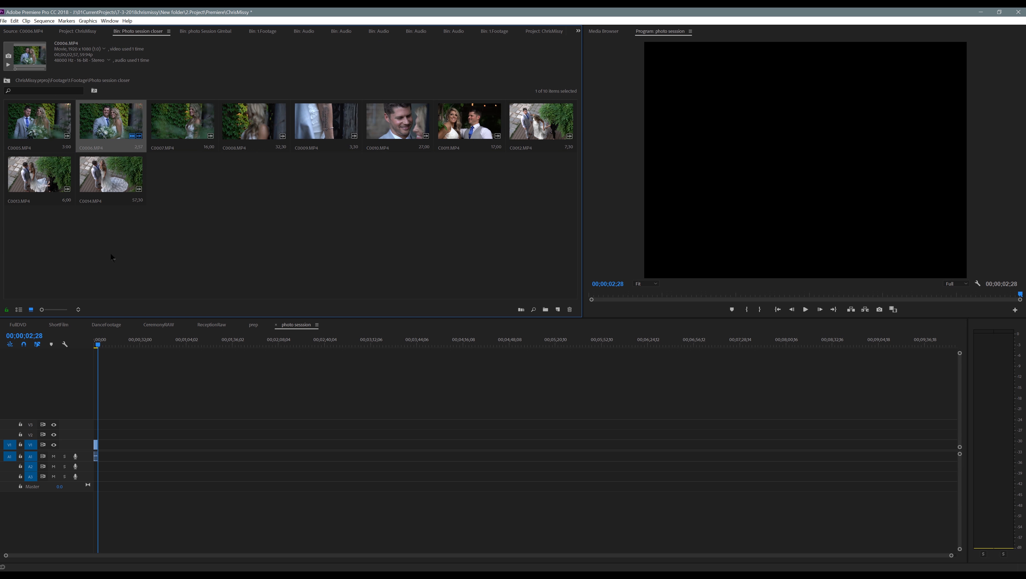
{"action": "mouse_move", "coordinate": [28, 230]}
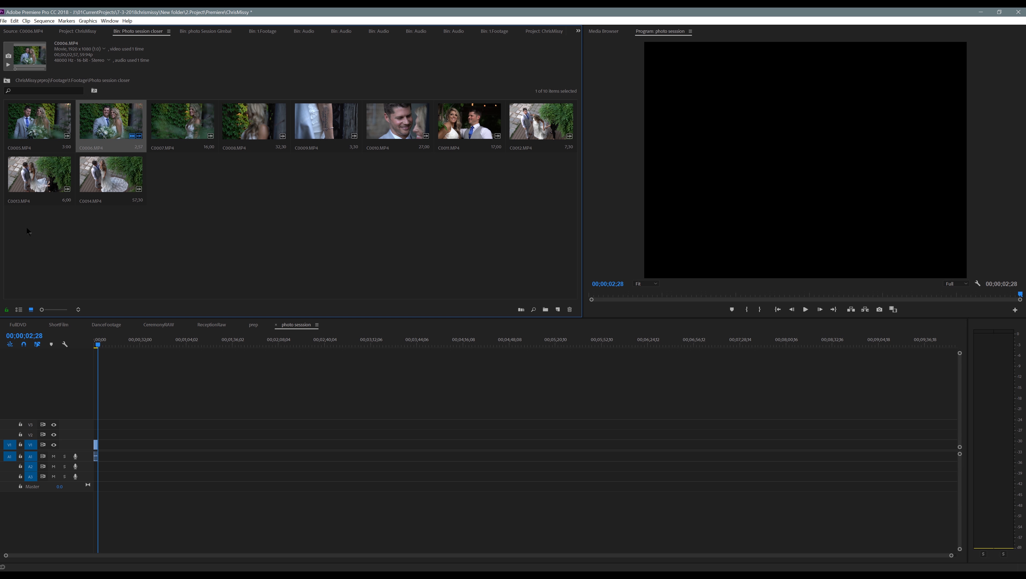
Step: Assign the Yellow label to all ten selected Photo session closer clips
{"action": "right_click", "coordinate": [95, 125]}
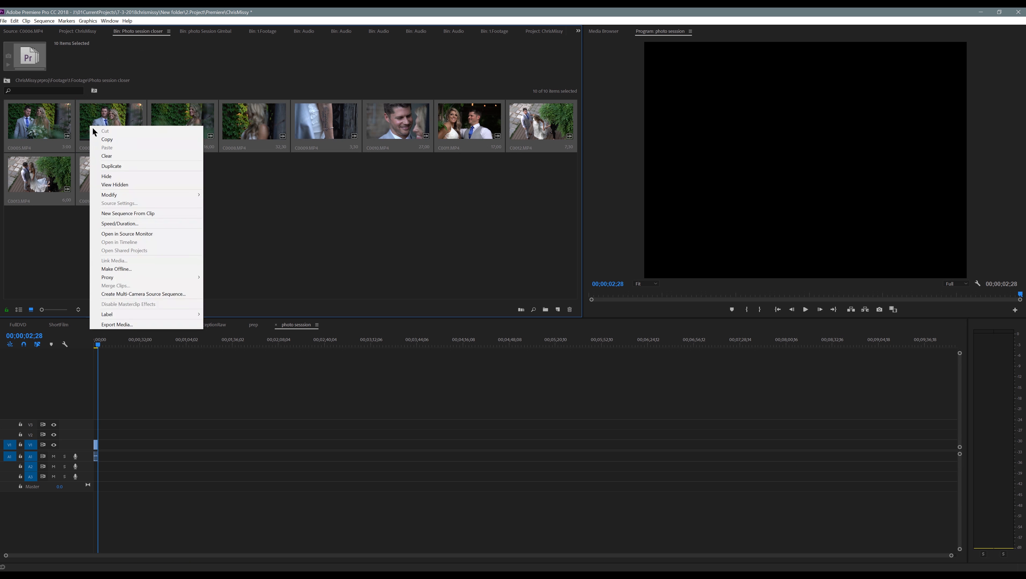
{"action": "mouse_move", "coordinate": [129, 314]}
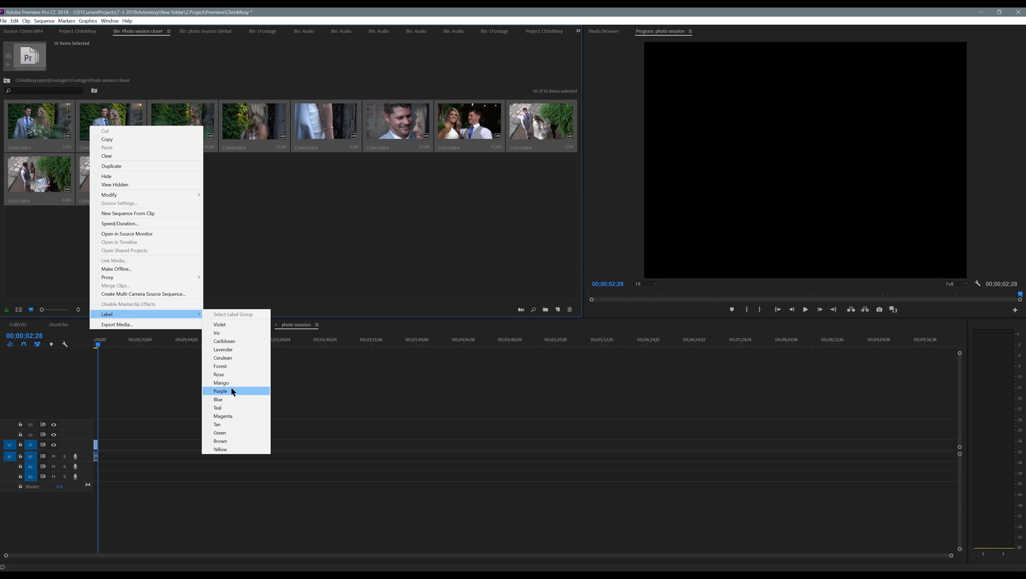
{"action": "mouse_move", "coordinate": [238, 365]}
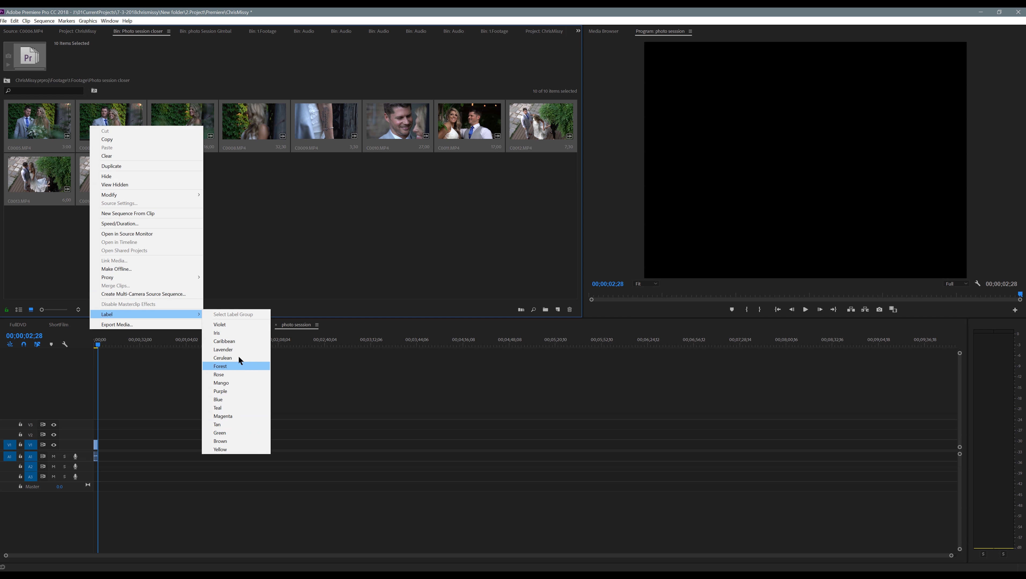
{"action": "mouse_move", "coordinate": [230, 449]}
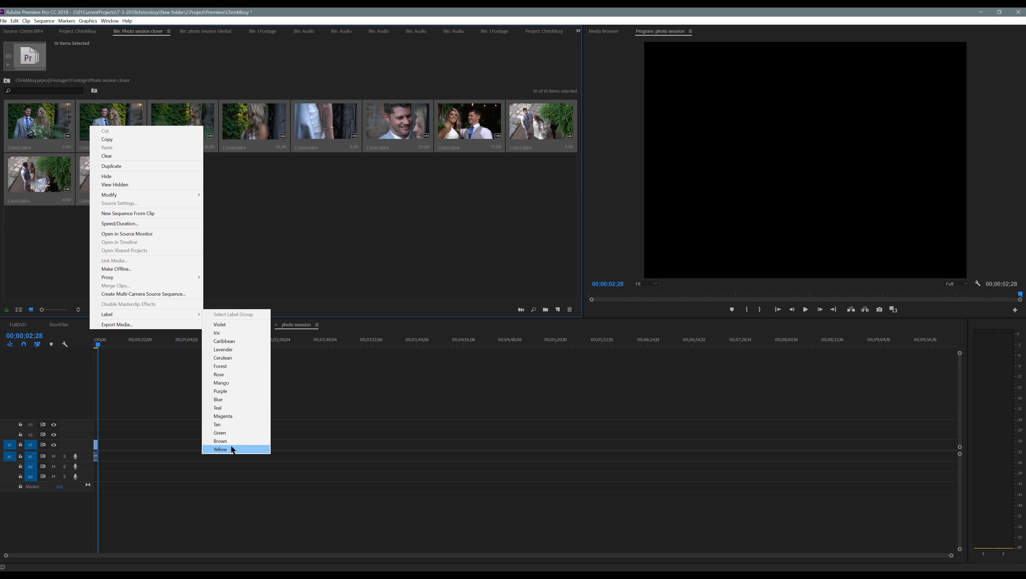
{"action": "left_click", "coordinate": [221, 450]}
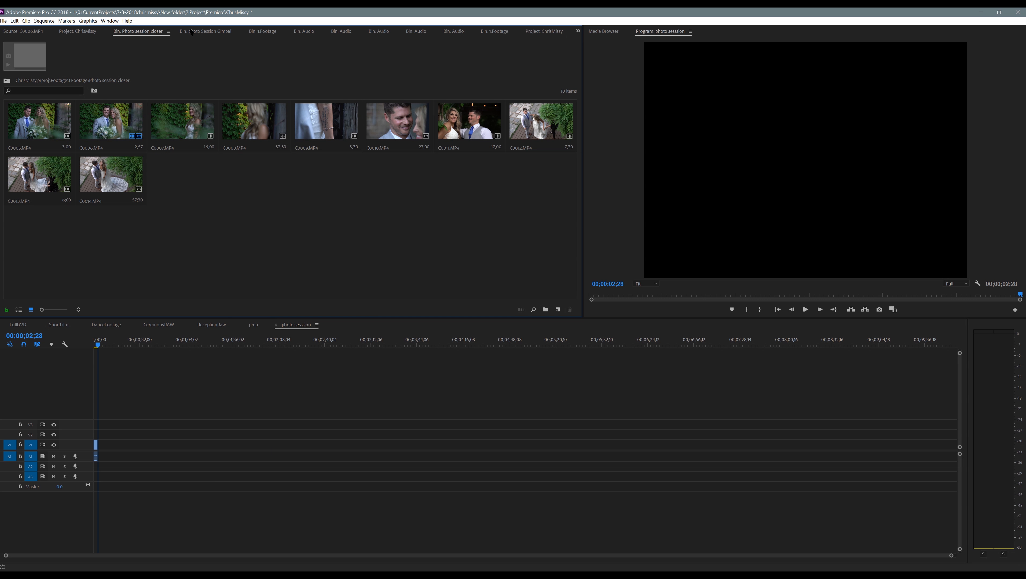
Step: Label the photo Session Gimbal clips Yellow, then return to the Photo session closer bin
{"action": "left_click", "coordinate": [206, 31]}
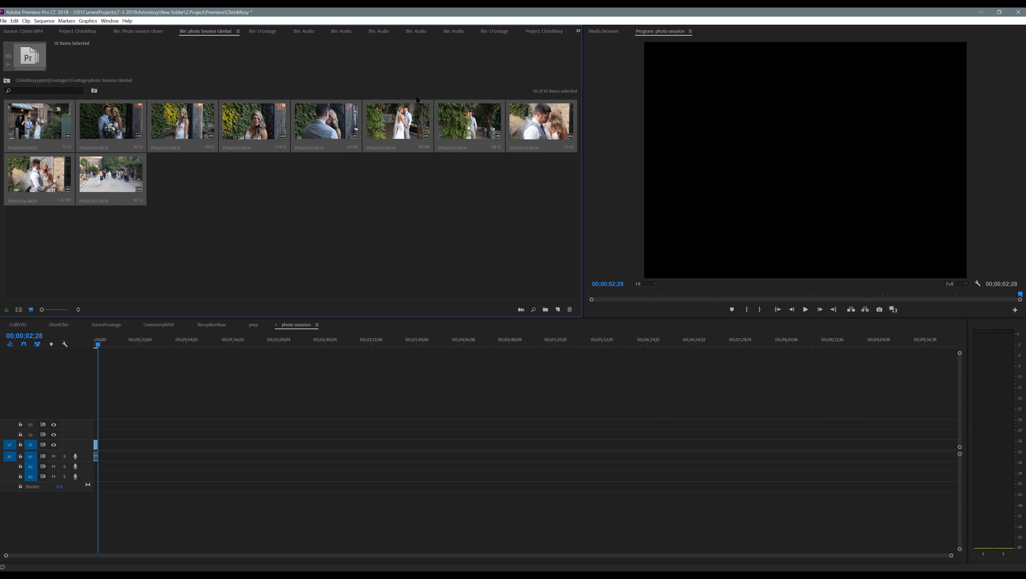
{"action": "right_click", "coordinate": [396, 122]}
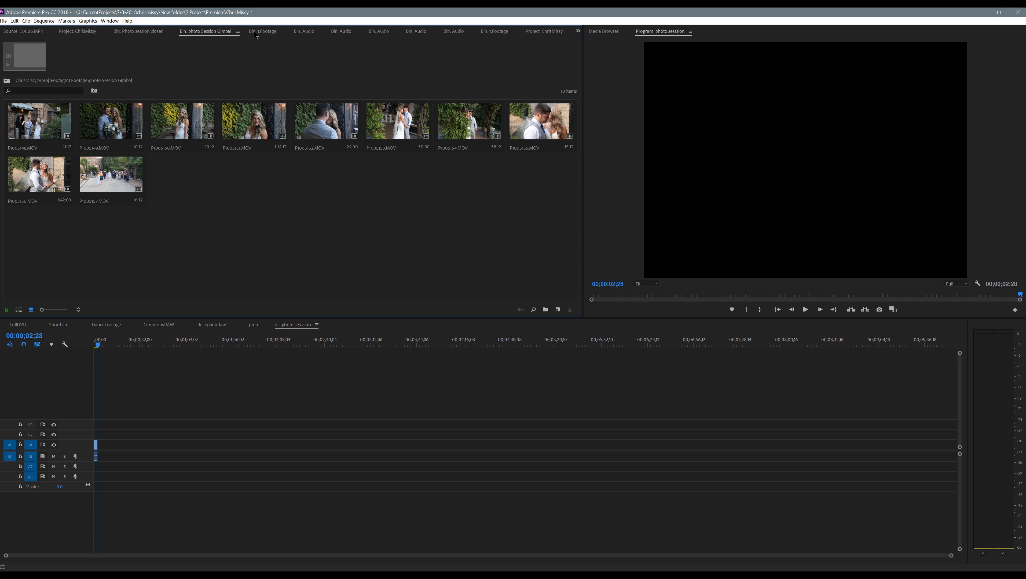
{"action": "mouse_move", "coordinate": [100, 33]}
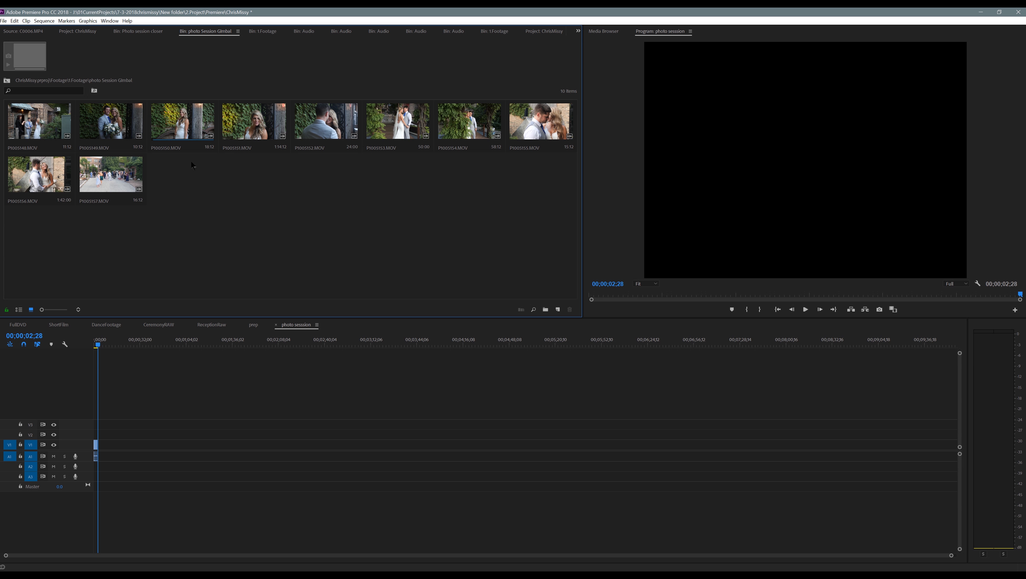
{"action": "left_click", "coordinate": [152, 31]}
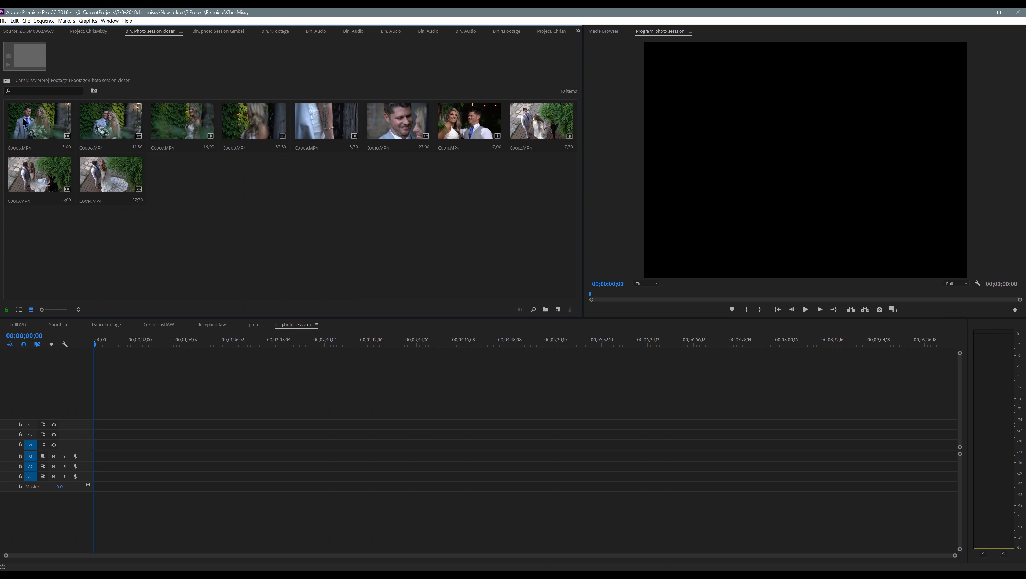
Step: Trim C0006.MP4 in the Source Monitor and insert it at the sequence start
{"action": "double_click", "coordinate": [38, 120]}
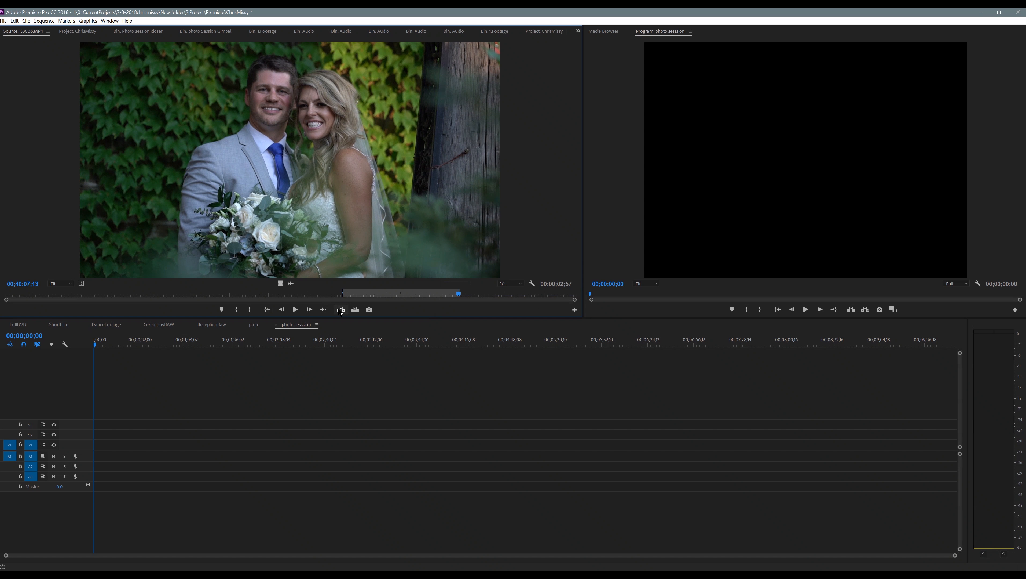
{"action": "mouse_move", "coordinate": [339, 308]}
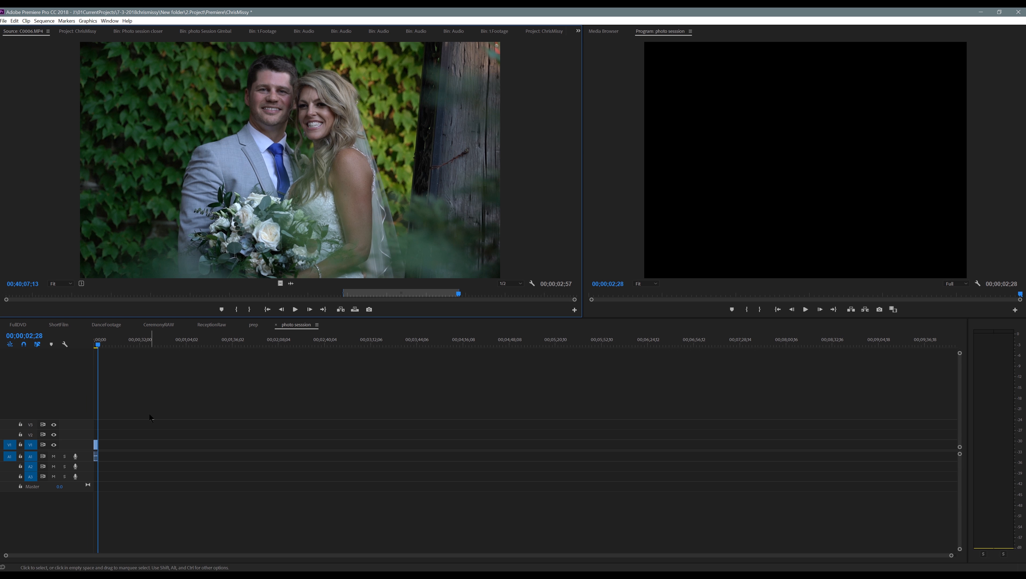
{"action": "left_click", "coordinate": [205, 30]}
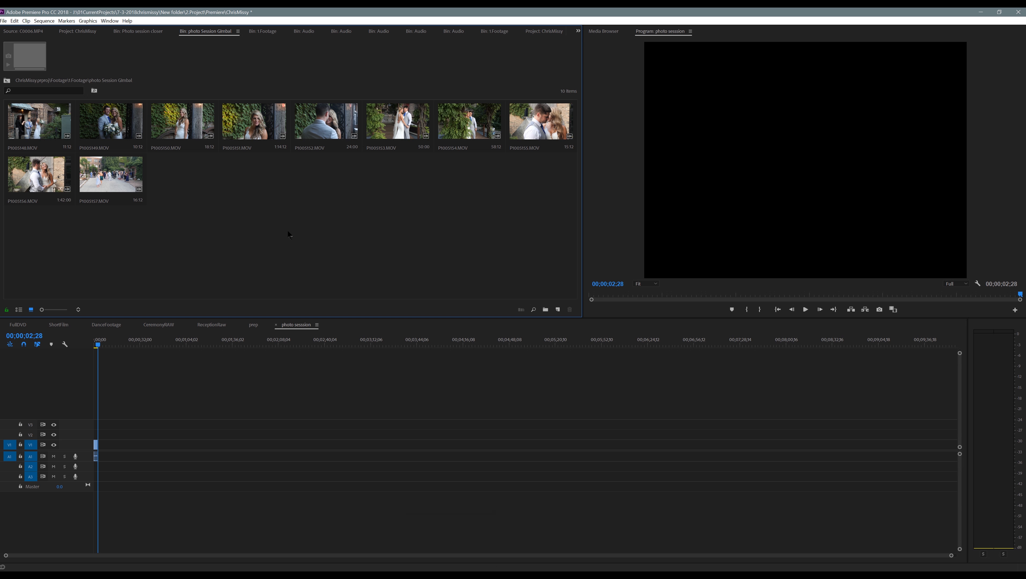